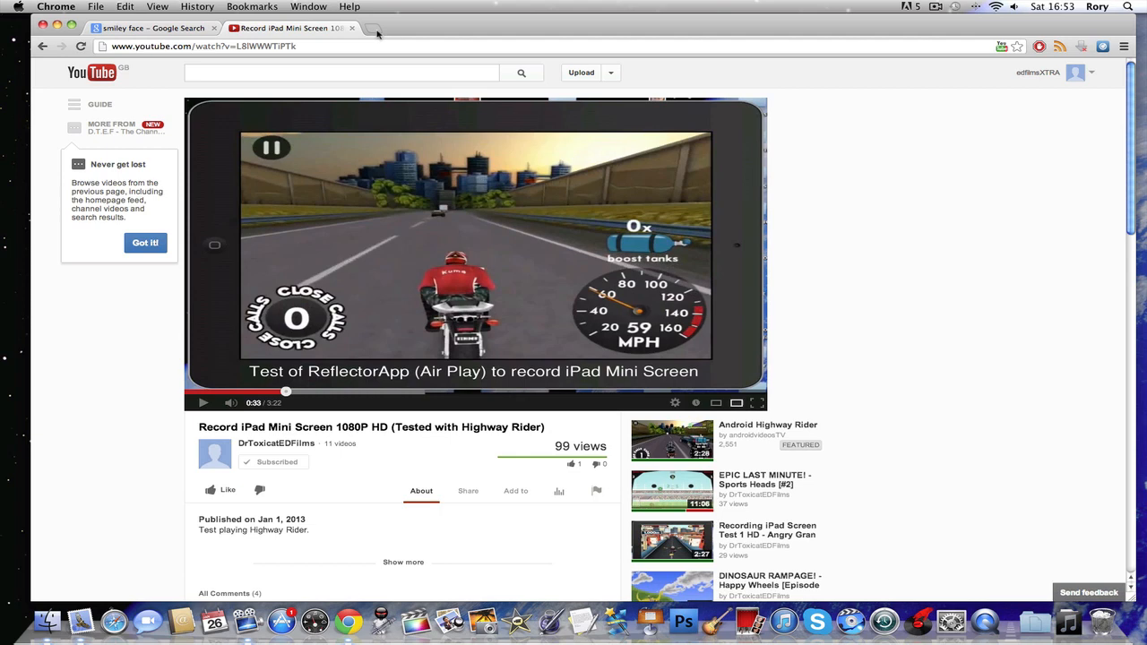
- Search for 'reflector' in a new Chrome tab
left_click(371, 28)
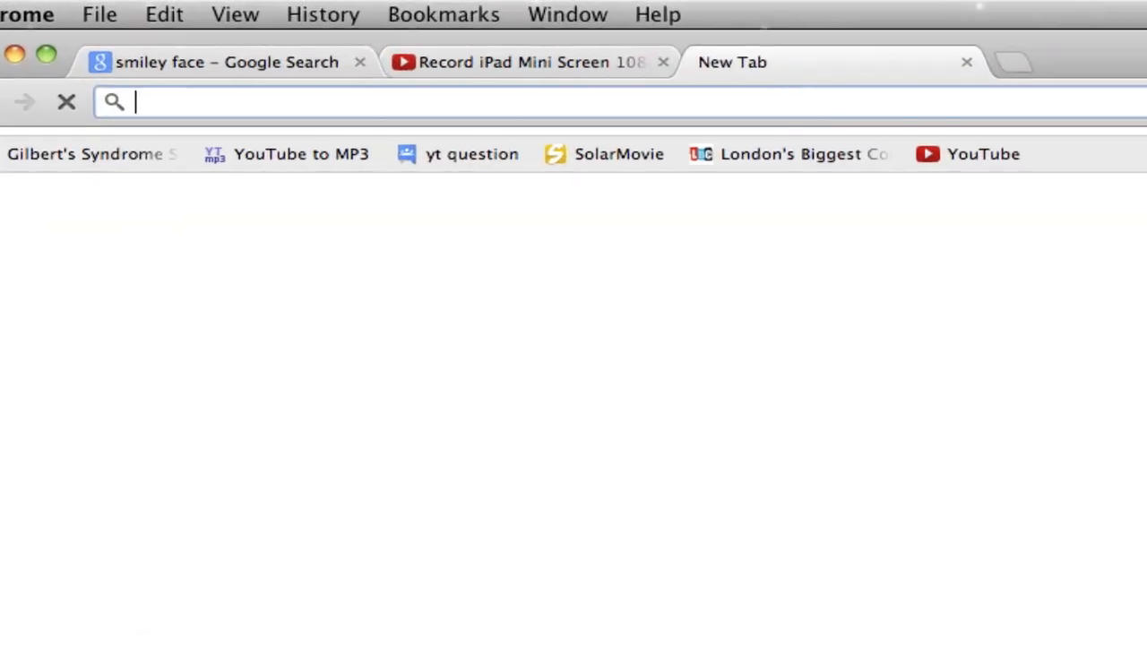
type("reflector")
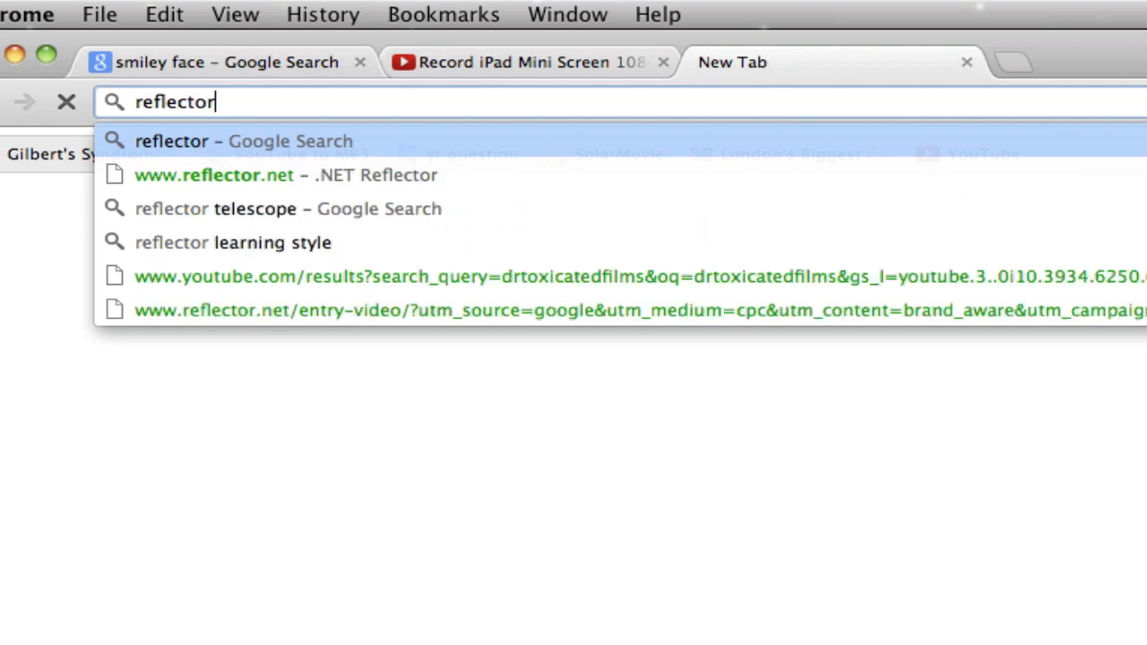
key("Return")
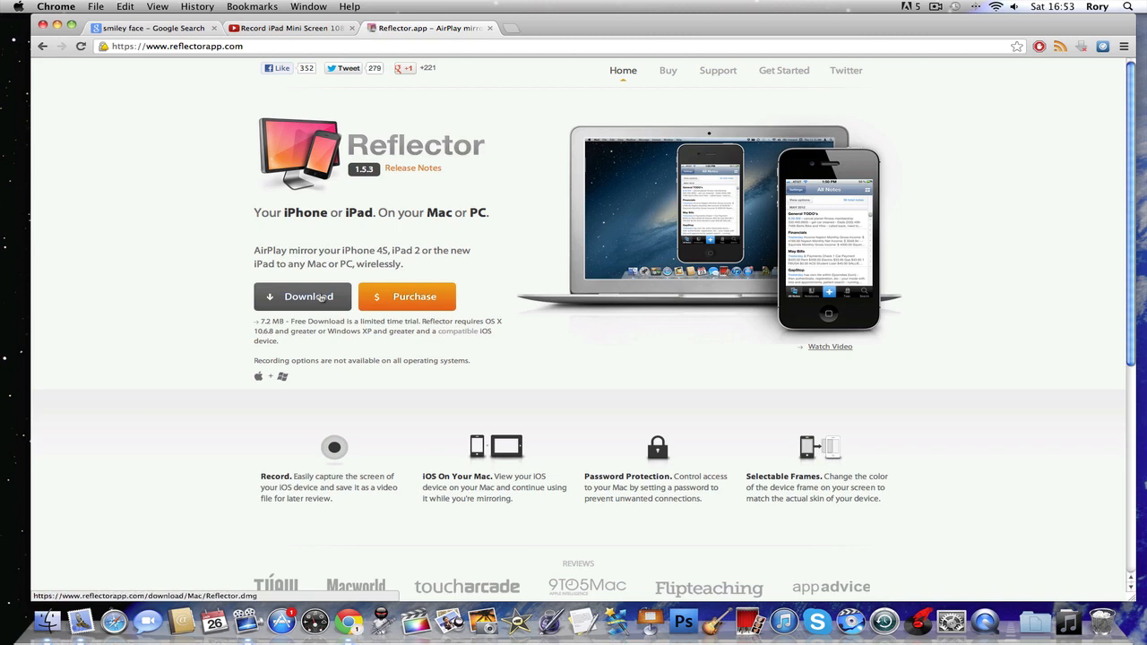
- Download Reflector.dmg from reflectorapp.com
left_click(308, 296)
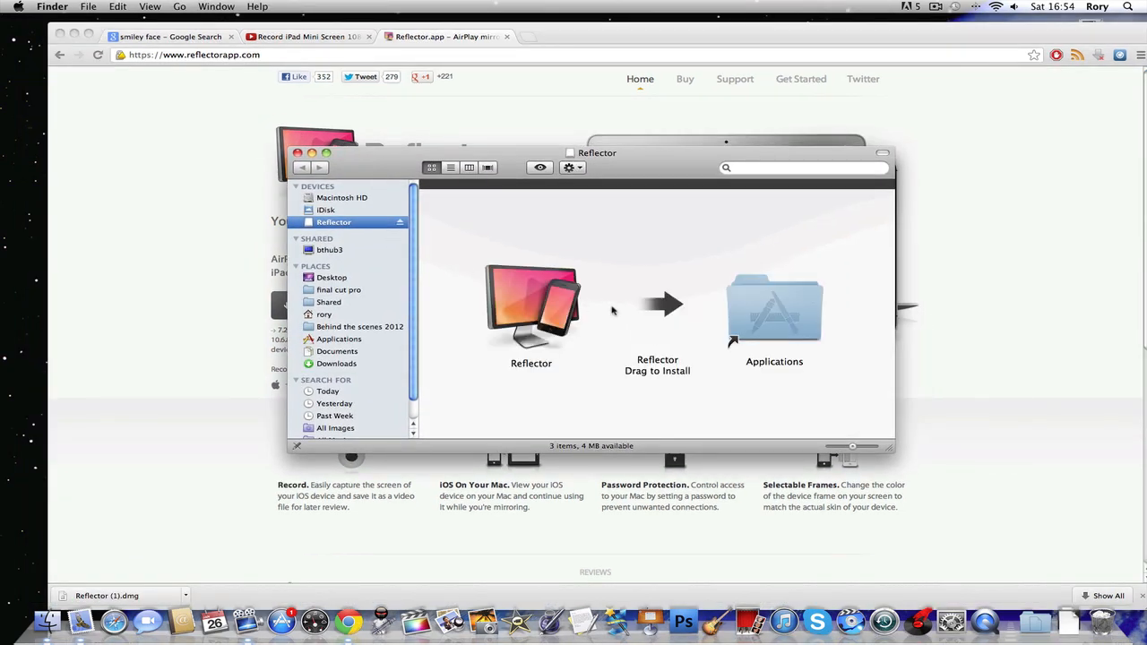
mouse_move(610, 321)
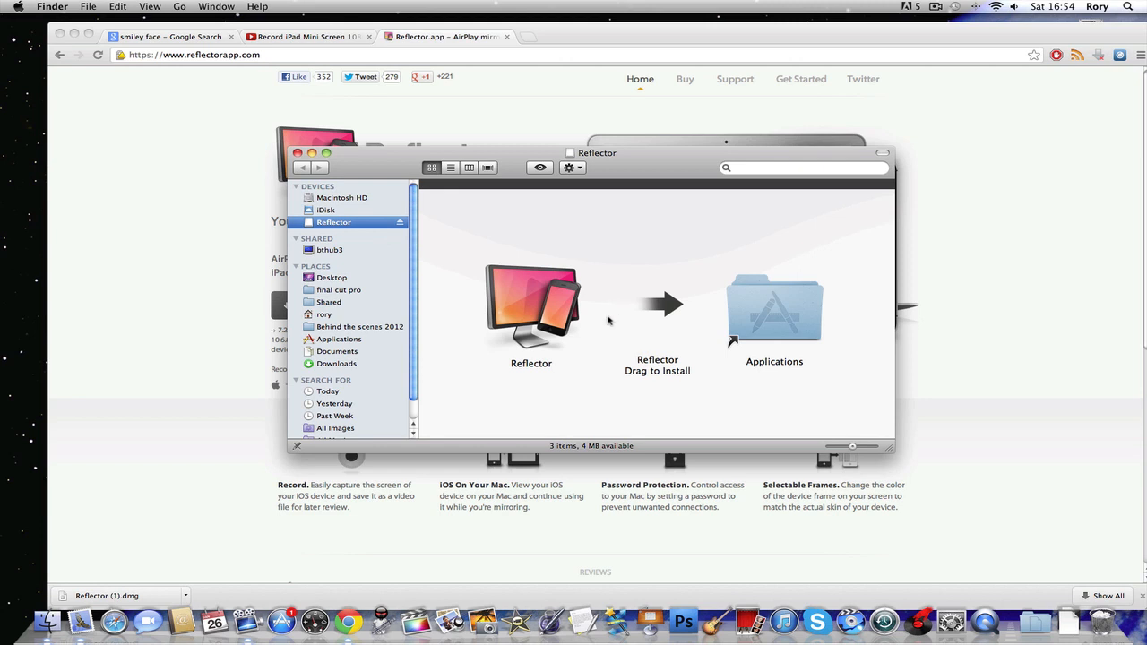
mouse_move(600, 335)
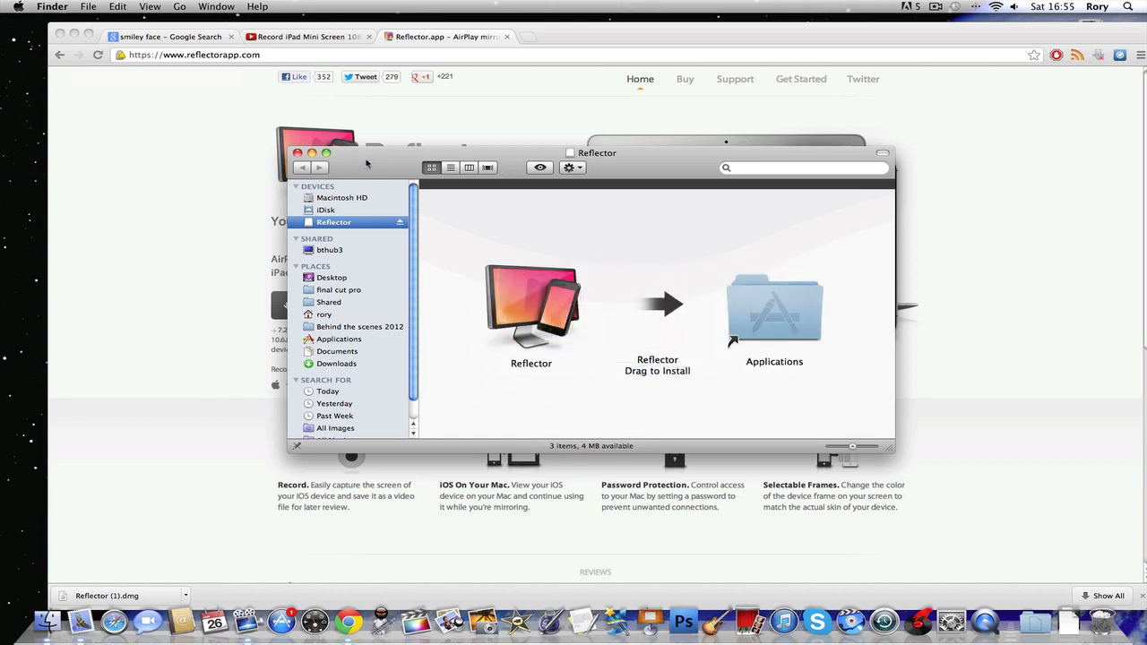
- Close the Reflector disk image install window
left_click(298, 153)
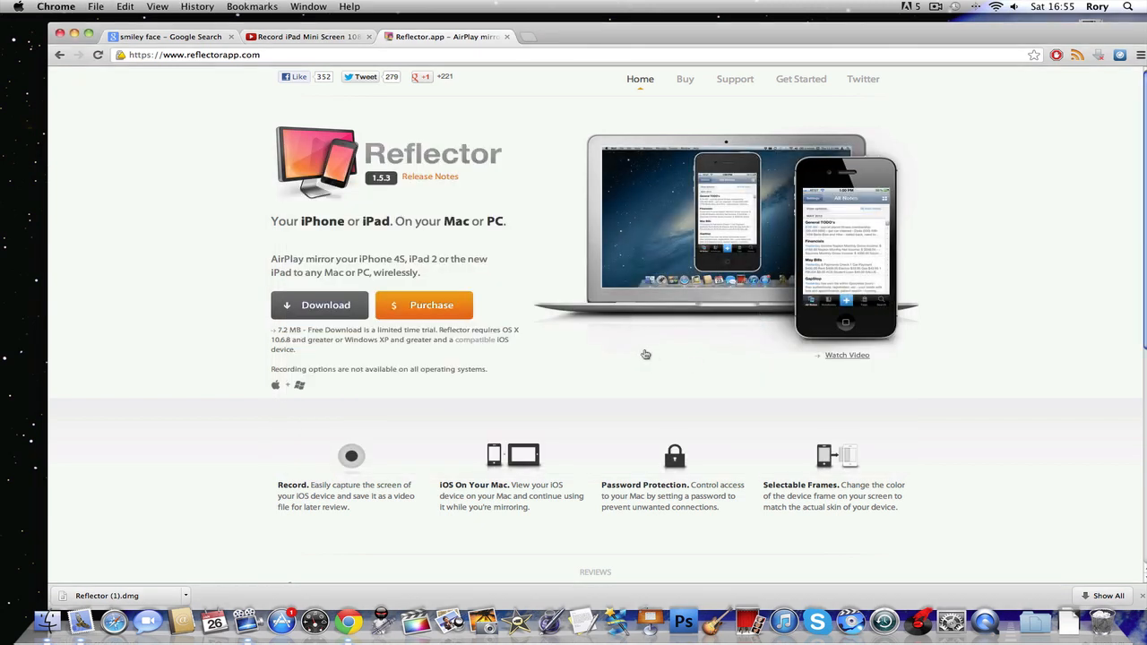
mouse_move(641, 352)
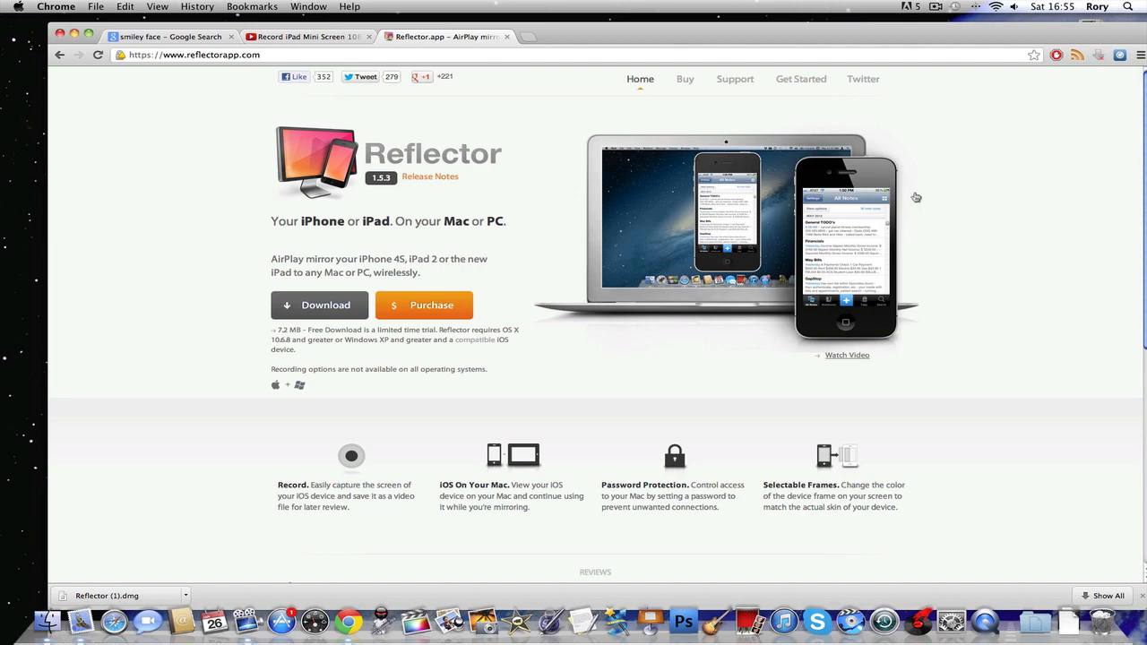
mouse_move(375, 454)
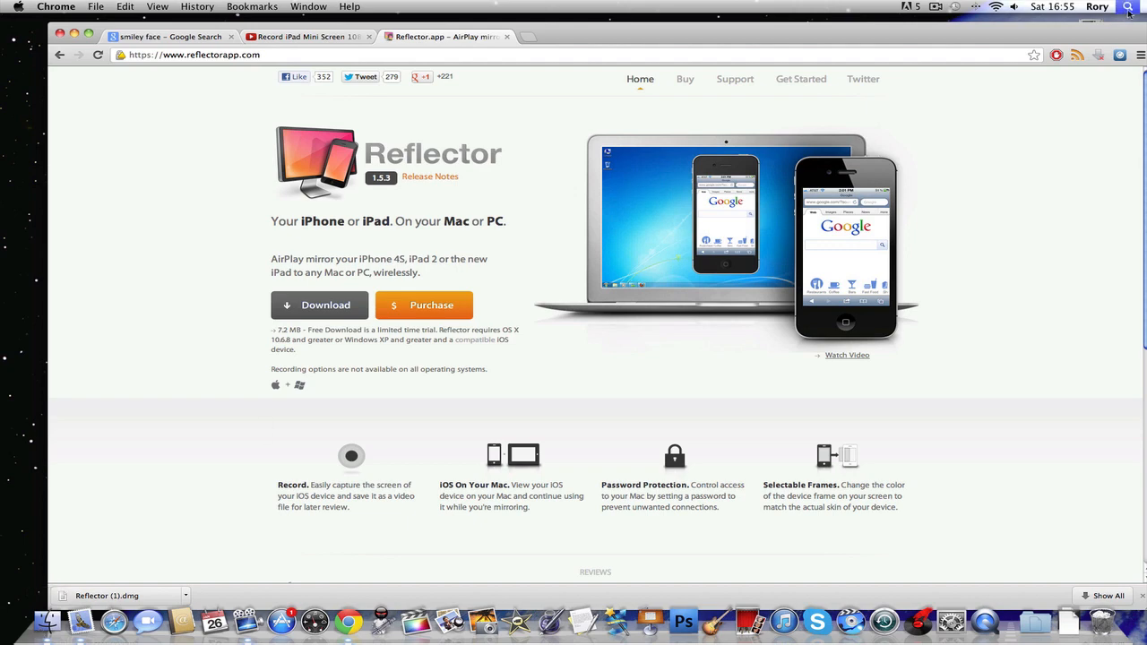
- Search Spotlight for 'reflec' to launch Reflector
left_click(1127, 6)
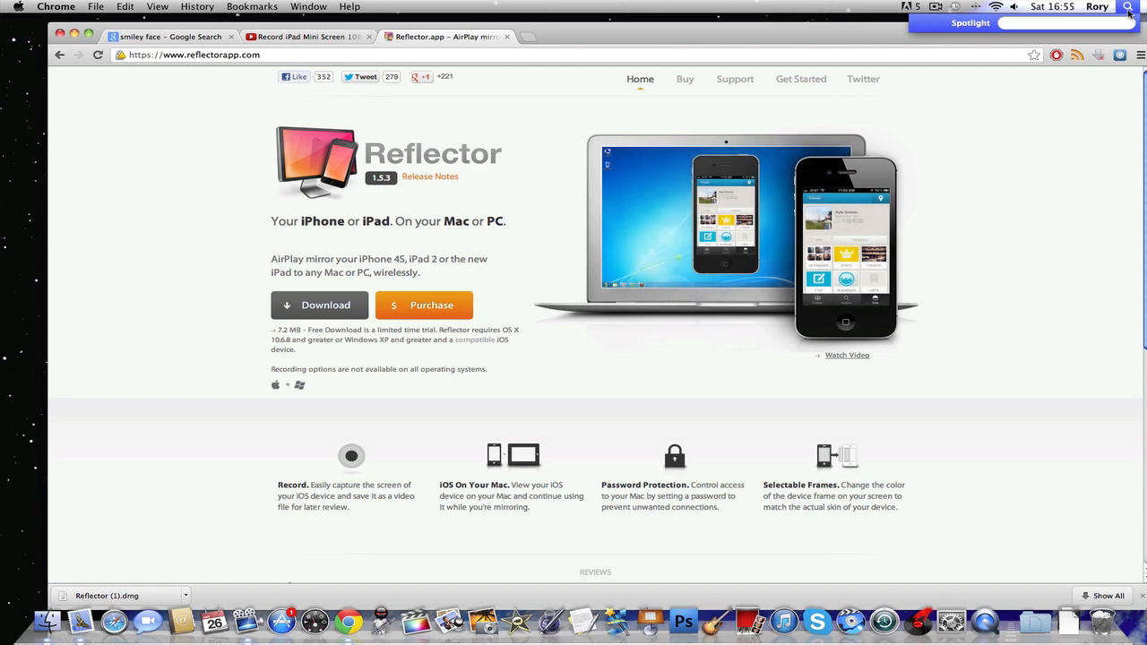
type("reflec")
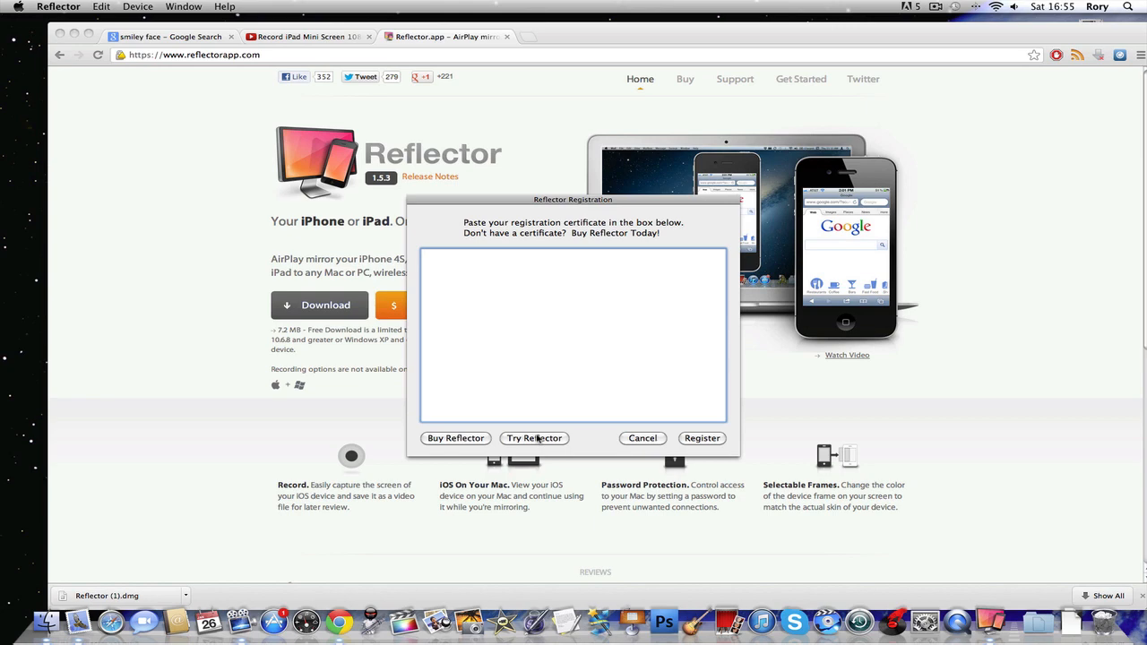
- Choose Try Reflector in the Registration dialog
left_click(534, 438)
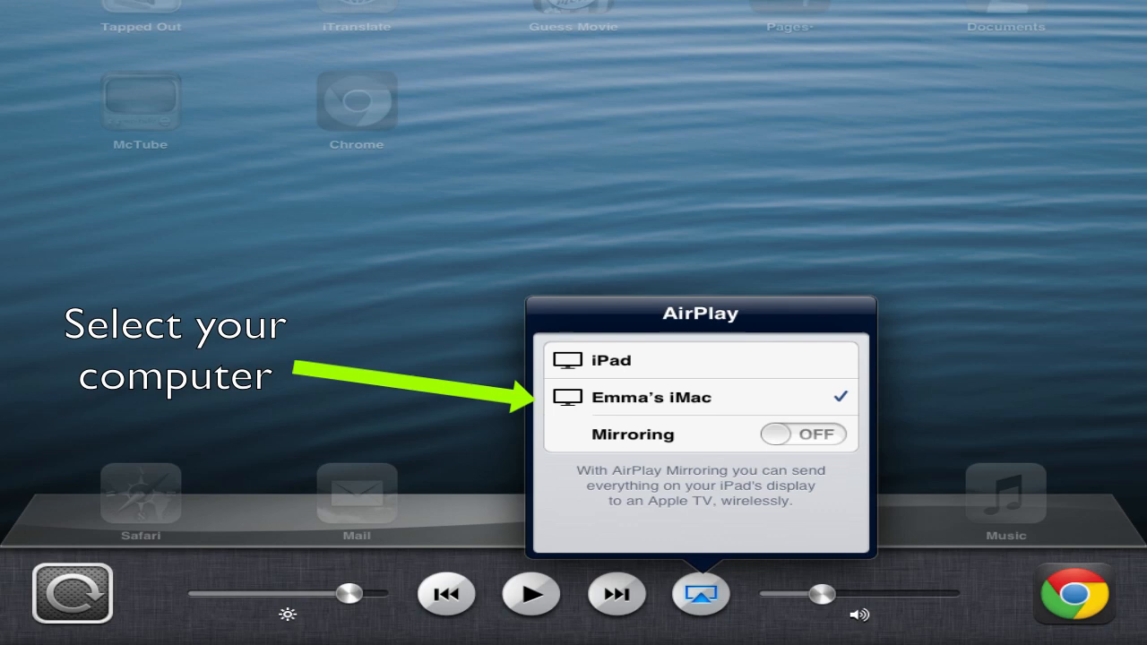
- Select the Mac as the AirPlay destination in the iPad's AirPlay list
left_click(802, 434)
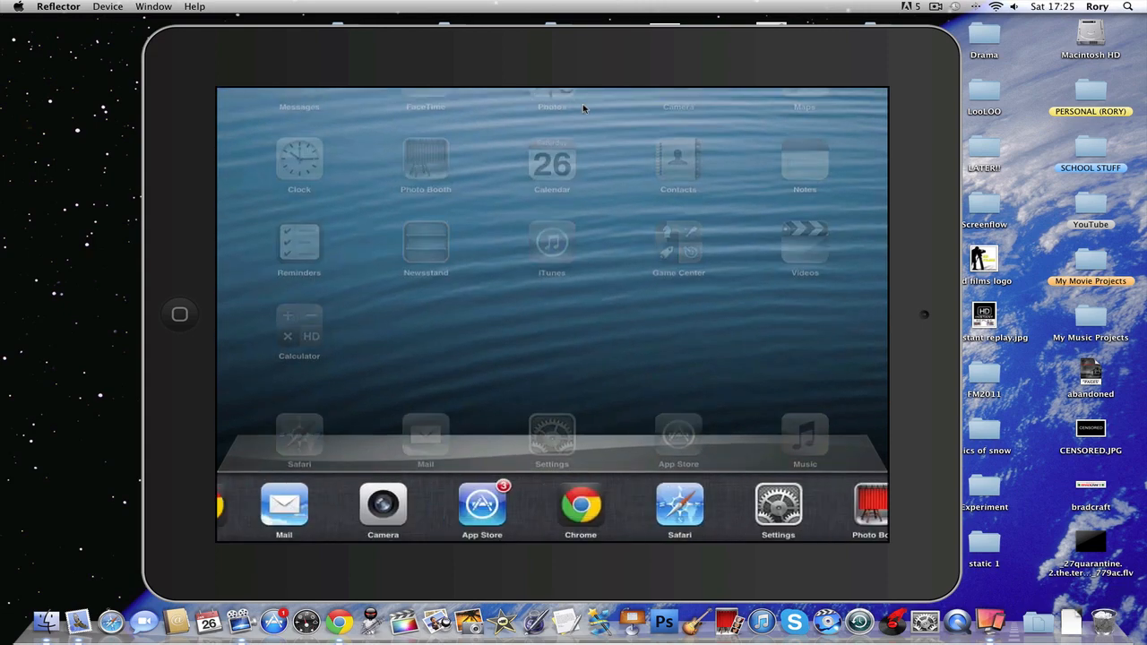
- Dismiss the iPad multitasking bar and start FIFA 13
left_click(626, 505)
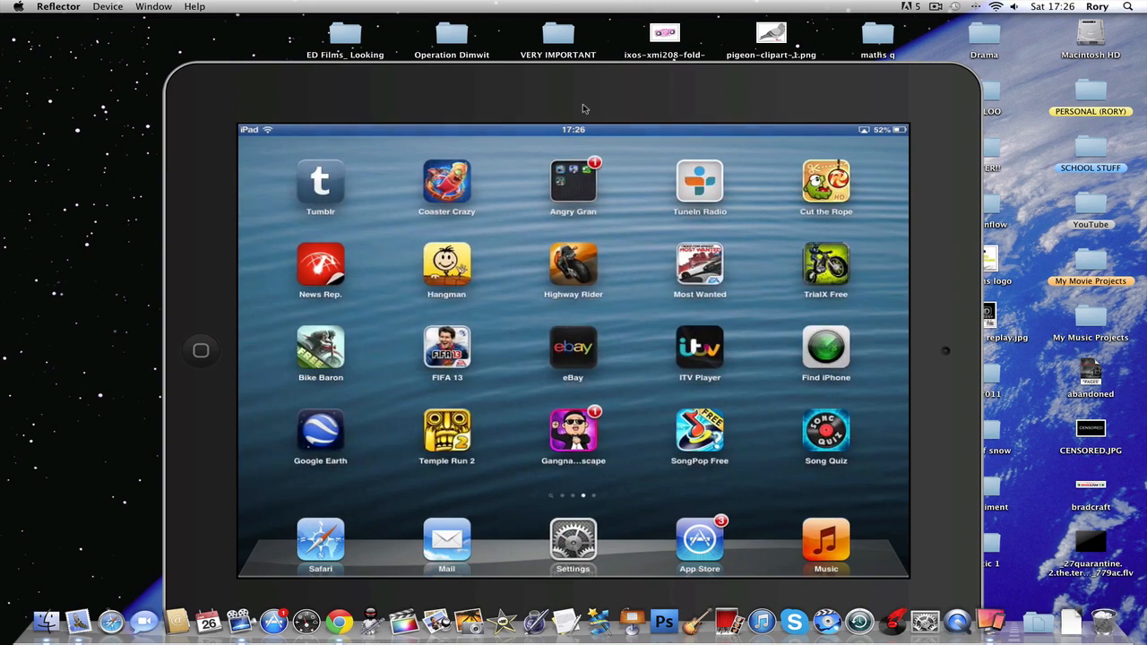
left_click(446, 348)
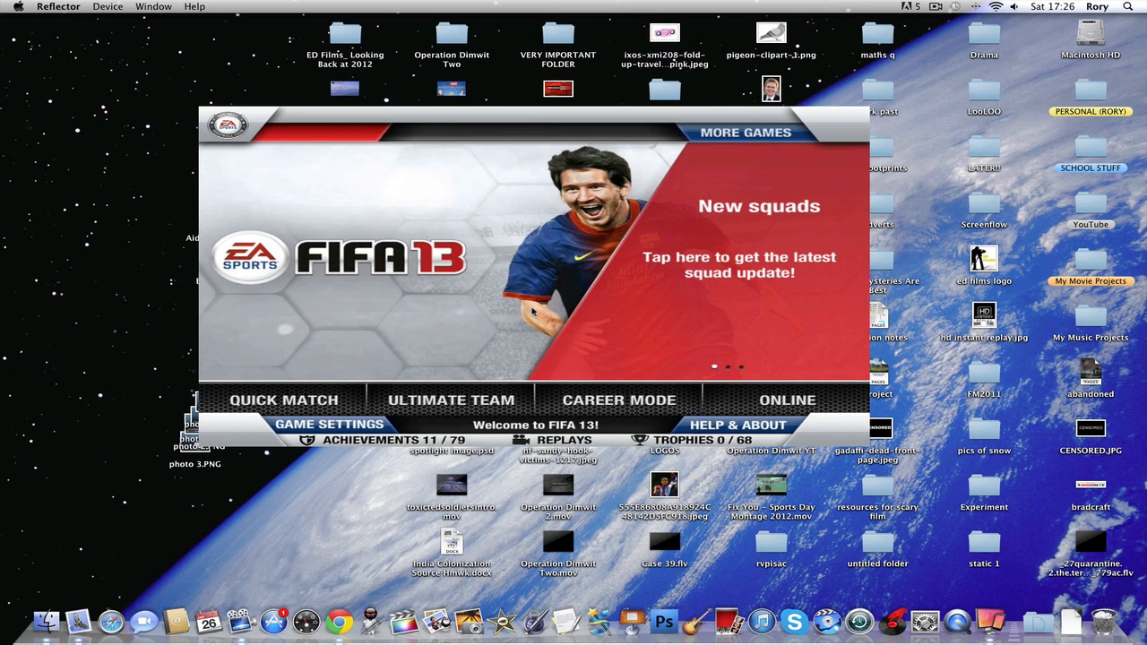
- Play the Chelsea - Reading replay from FIFA 13's Replays menu
left_click(565, 440)
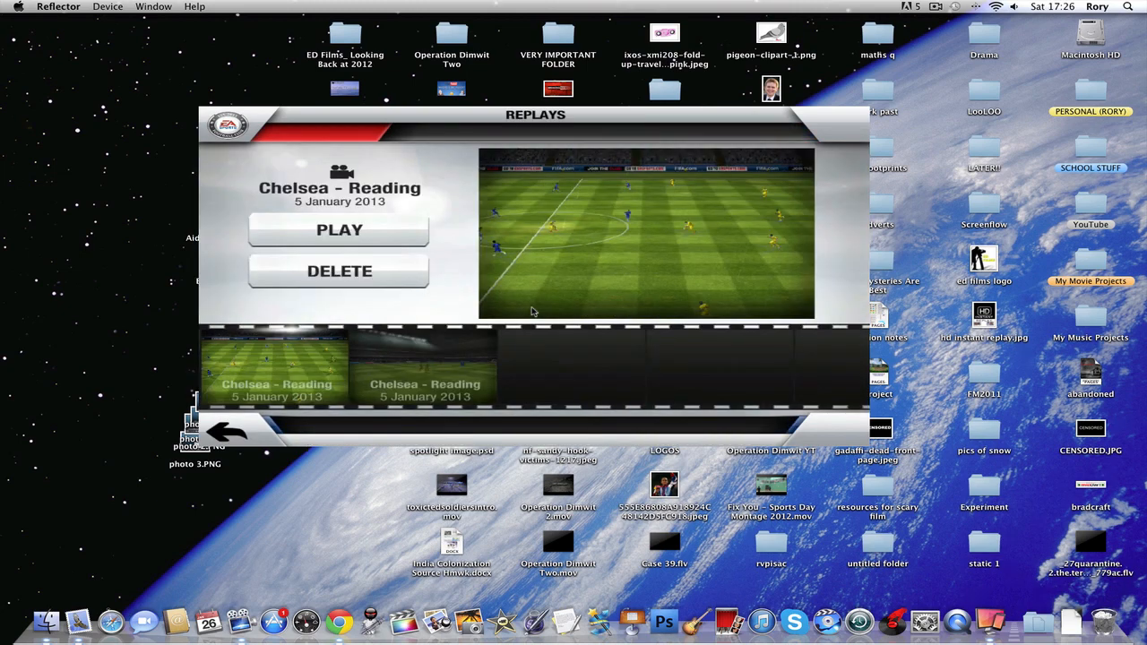
left_click(339, 230)
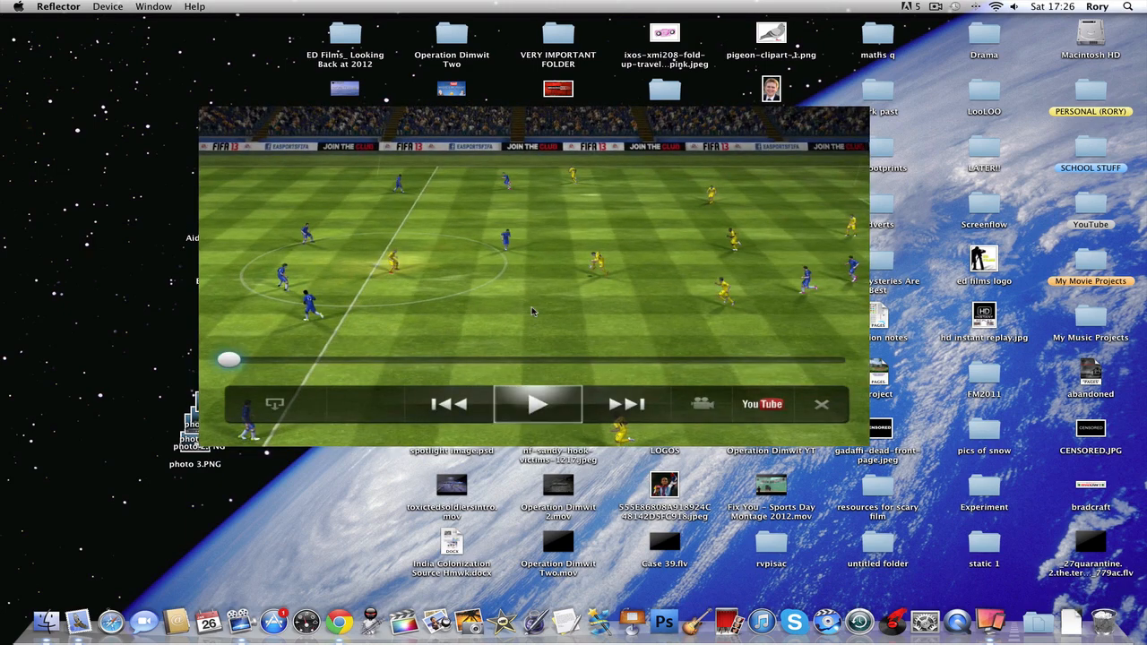
left_click(538, 404)
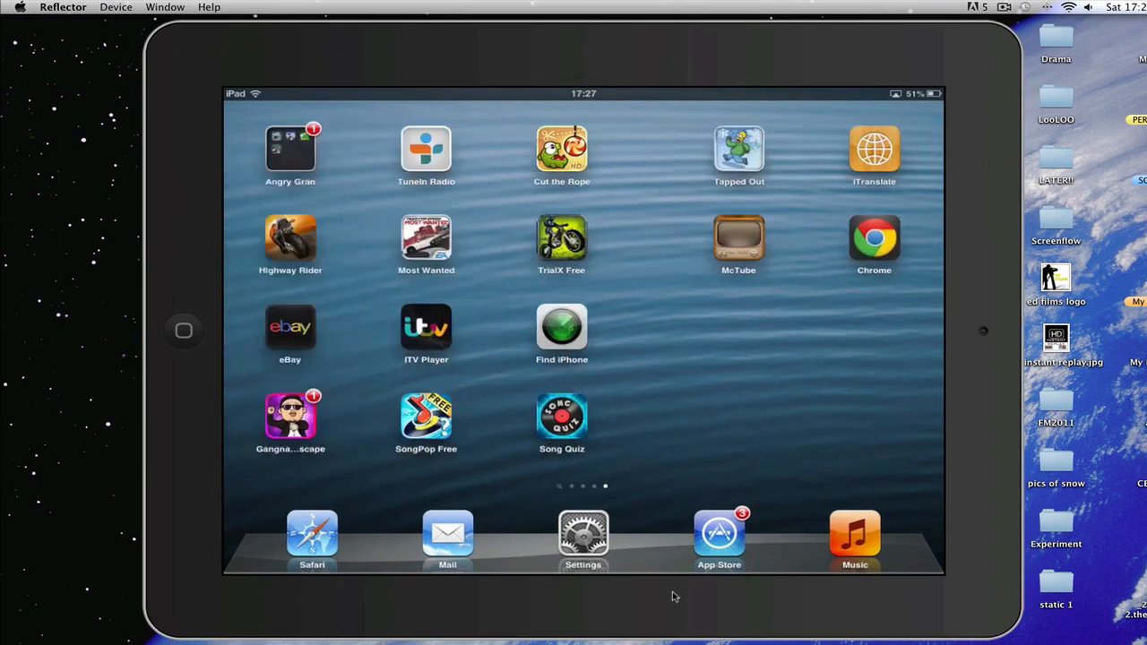
- Swipe between the mirrored iPad's home screen app pages
scroll("left", 3)
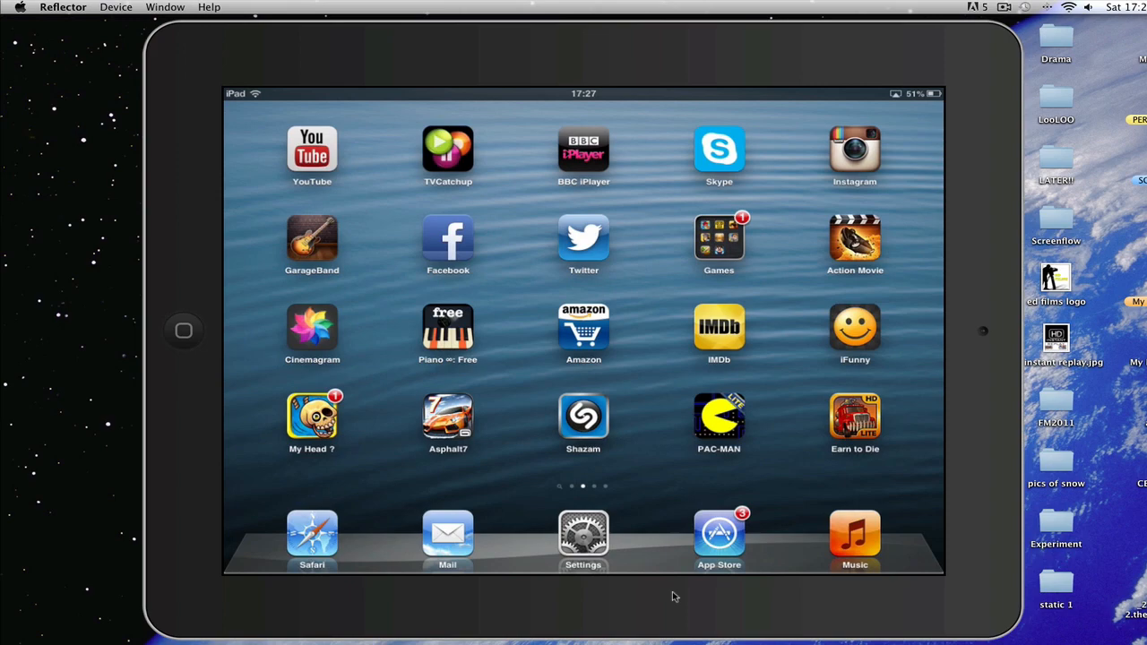
left_click_drag(717, 332, 358, 332)
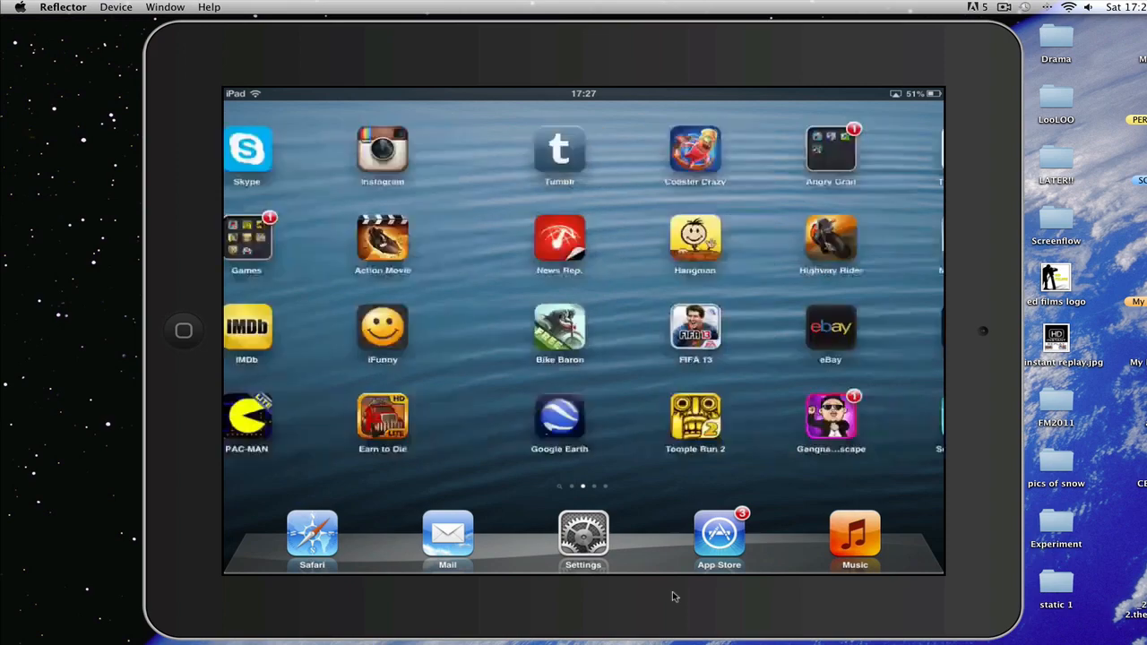